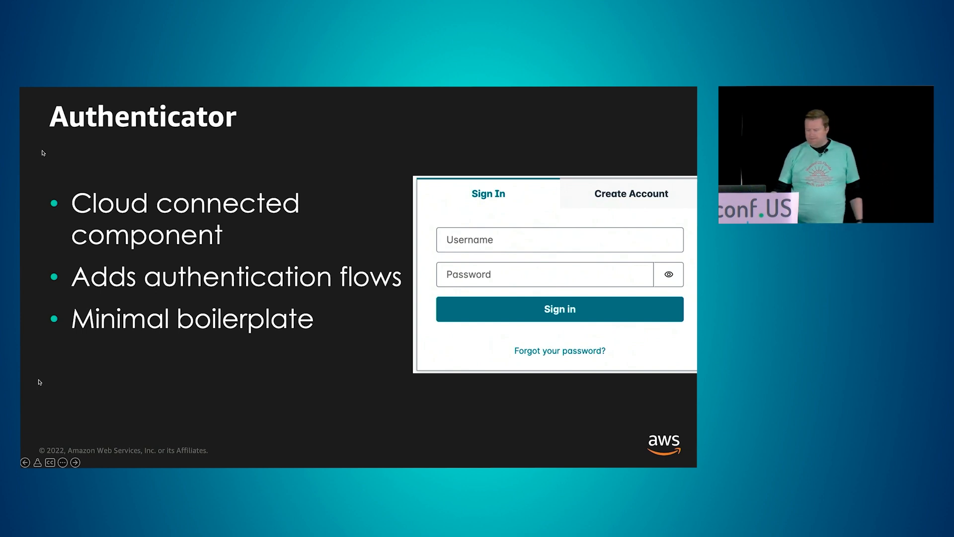
- Advance through the talk slides, then land on the Amplify UI Vue Authenticator docs page from the Connected components sidebar
key("Right")
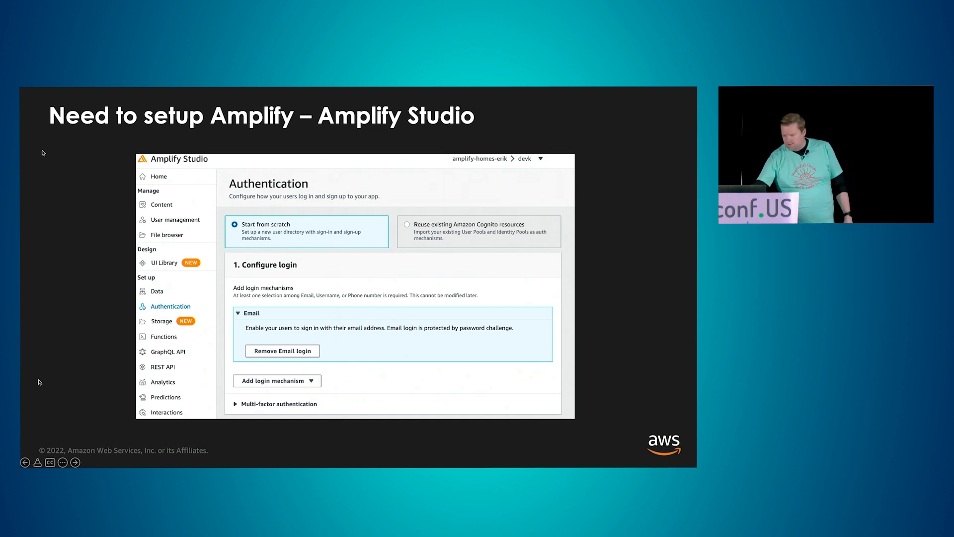
key("Right")
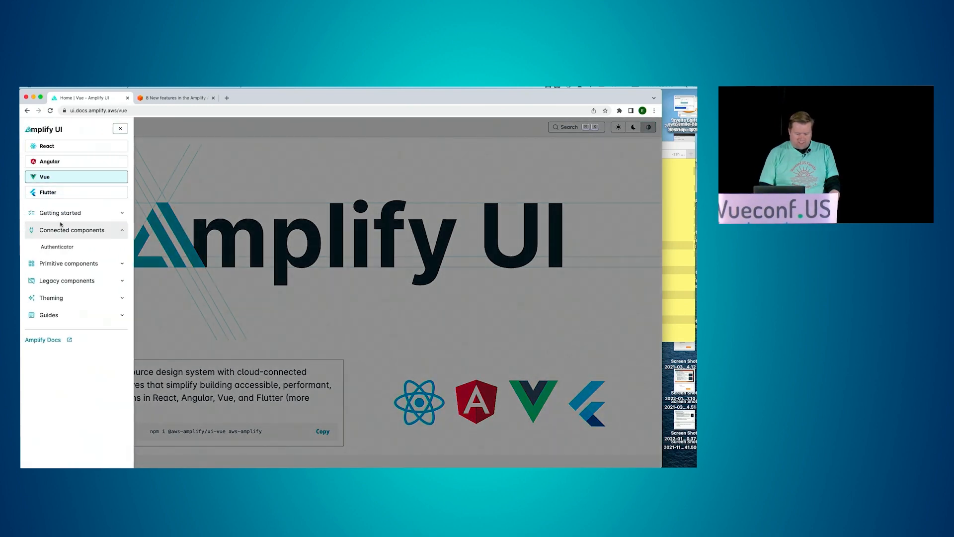
left_click(56, 246)
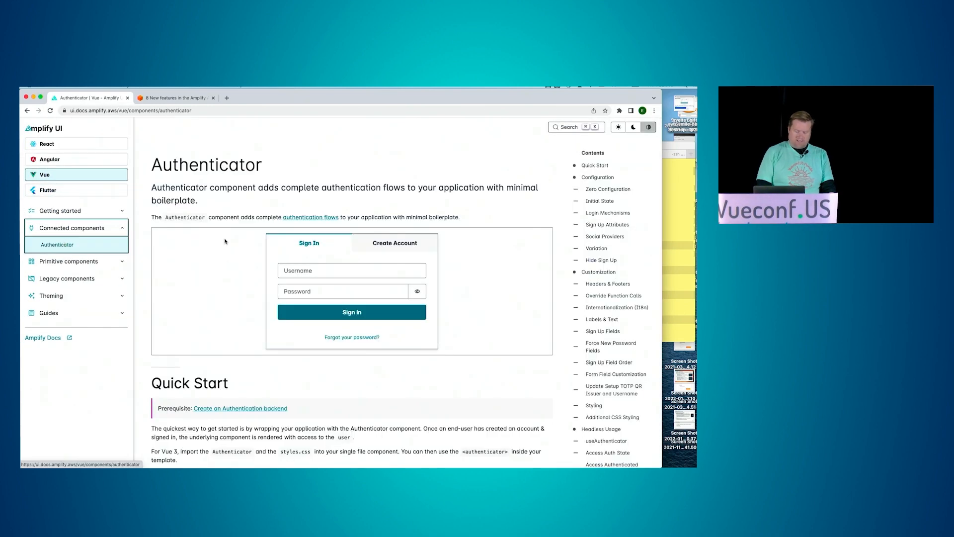